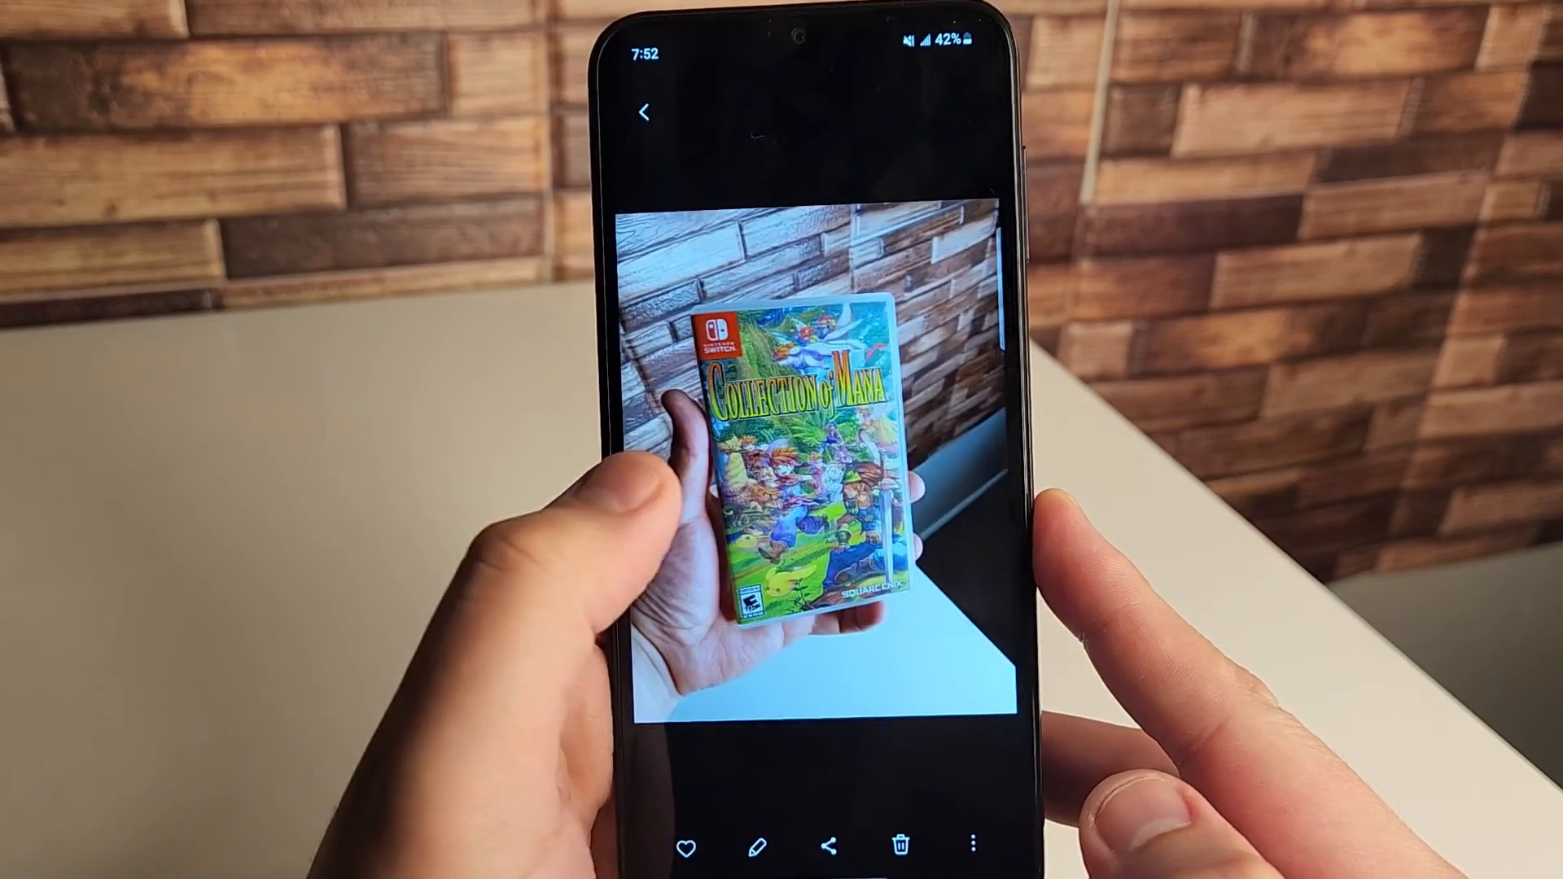
scroll("left", 3)
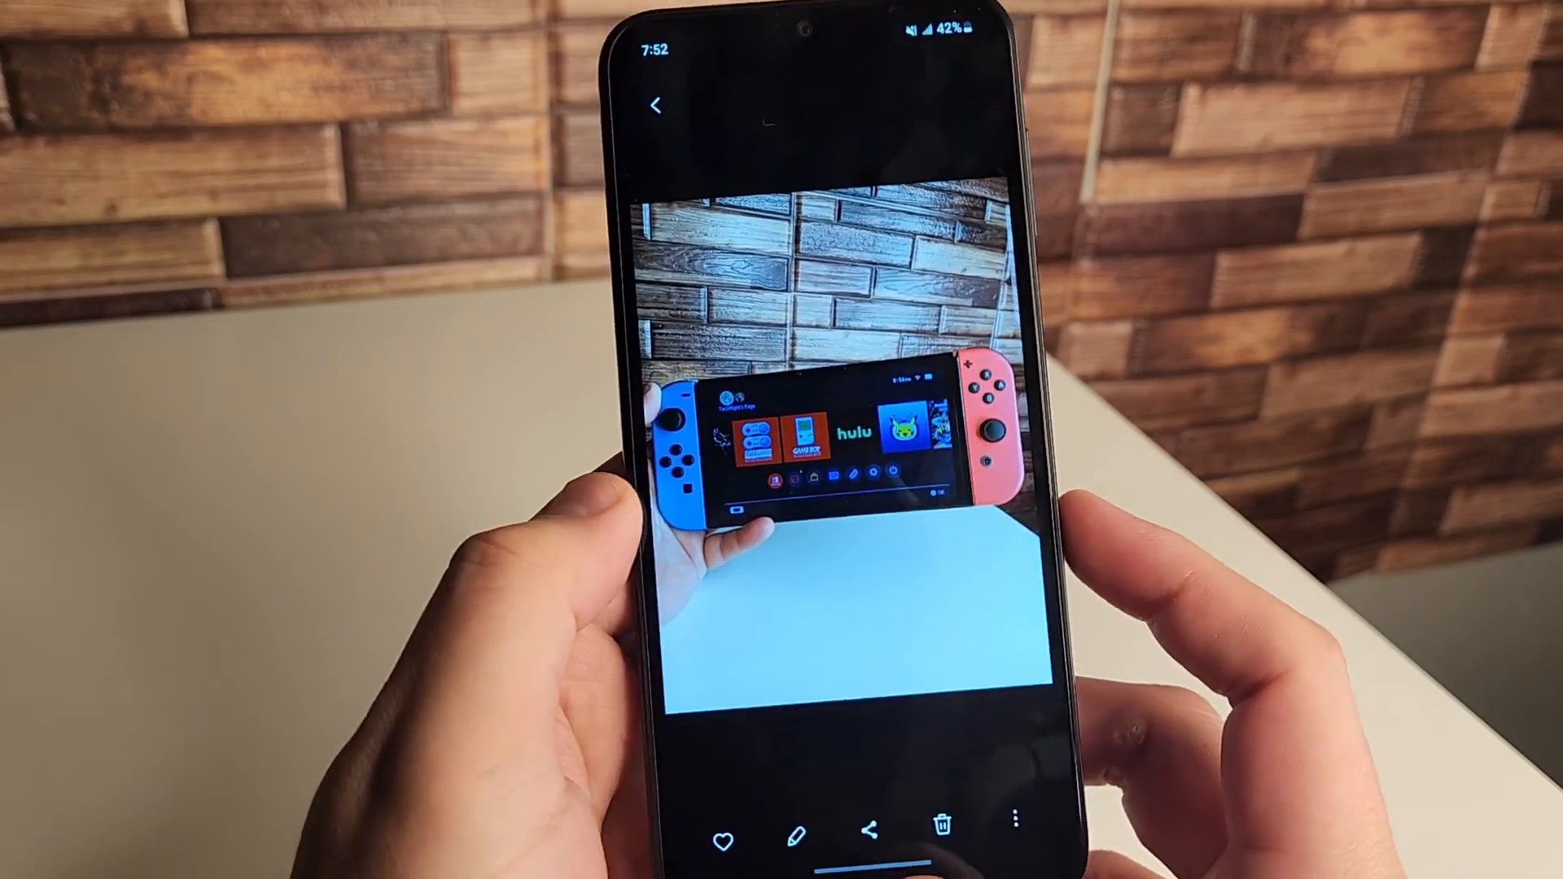